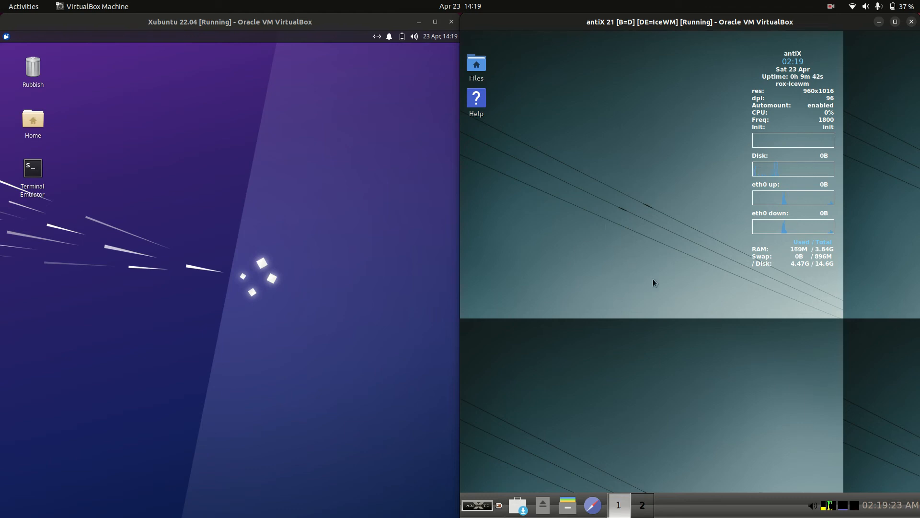
mouse_move(454, 185)
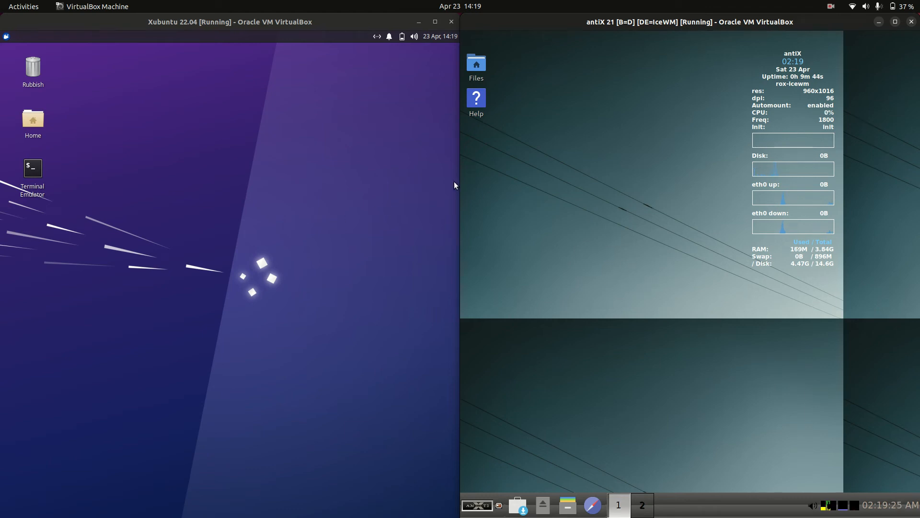
Open Terminal Emulator in the Xubuntu VM and a ROXTerm terminal from antiX's menu
double_click(32, 167)
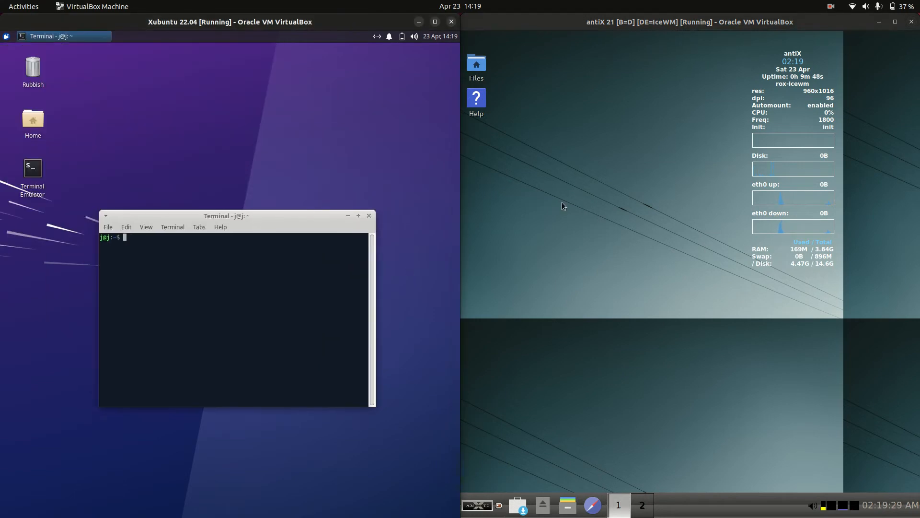
click(478, 505)
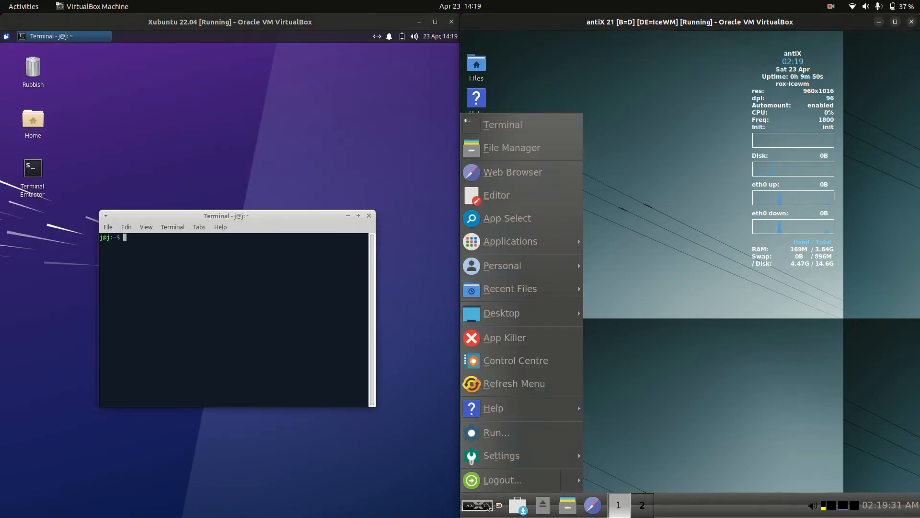
click(502, 124)
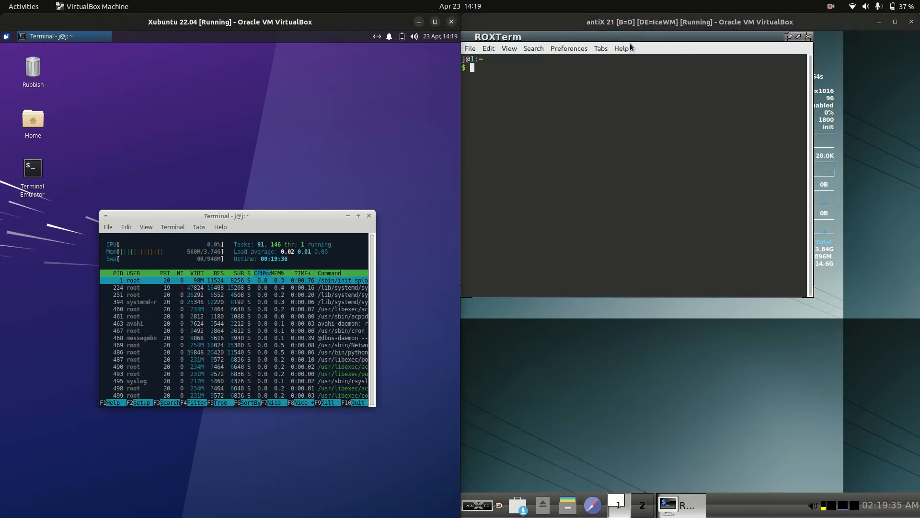
Start htop in the antiX ROXTerm beside Xubuntu's htop, both terminals enlarged
text(h)
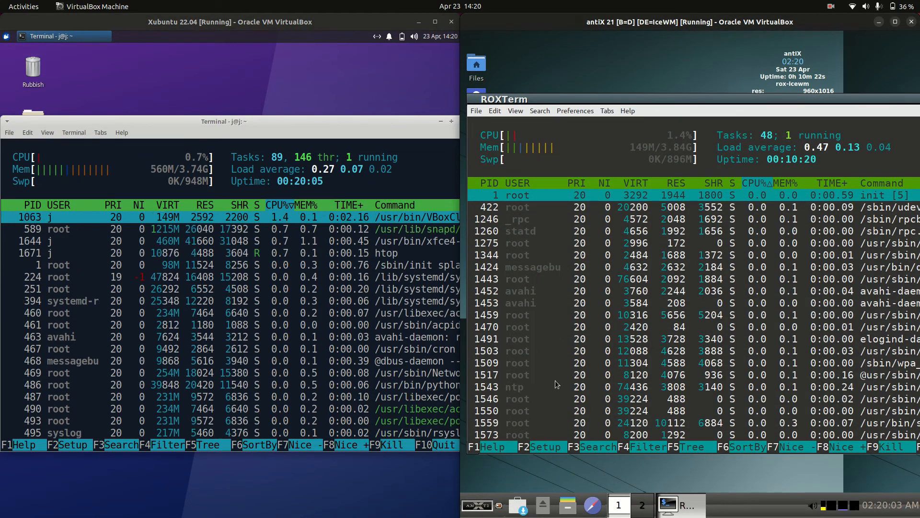
mouse_move(476, 505)
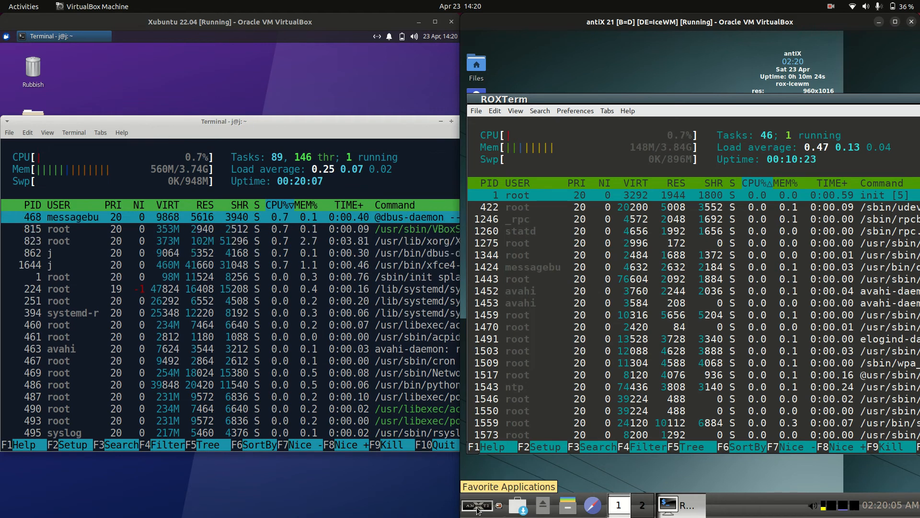
Close the htop terminal windows in the antiX and Xubuntu VMs
click(477, 505)
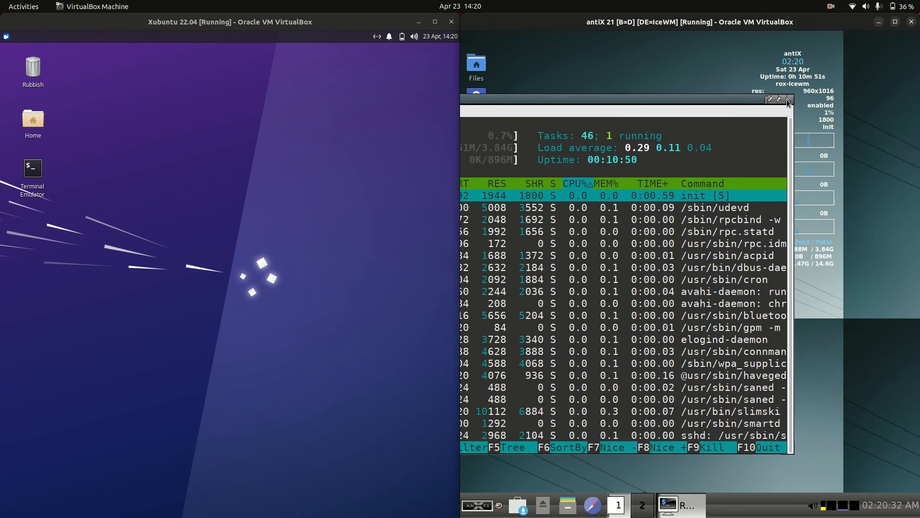
click(790, 99)
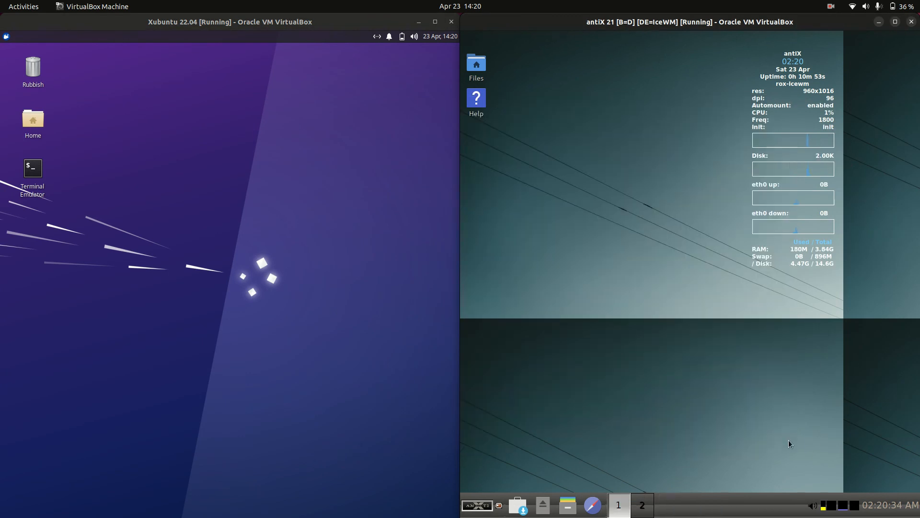